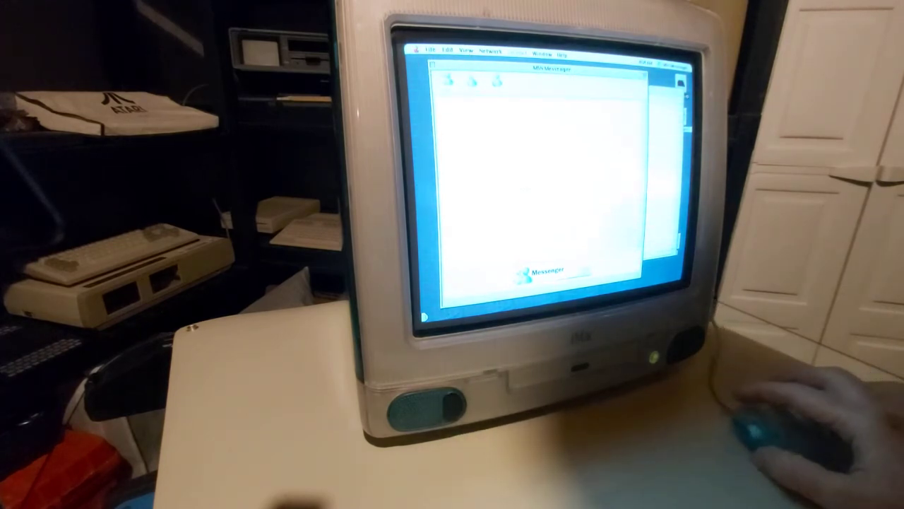
- Launch Internet Explorer from the open folder window
{"action": "left_click", "coordinate": [424, 51]}
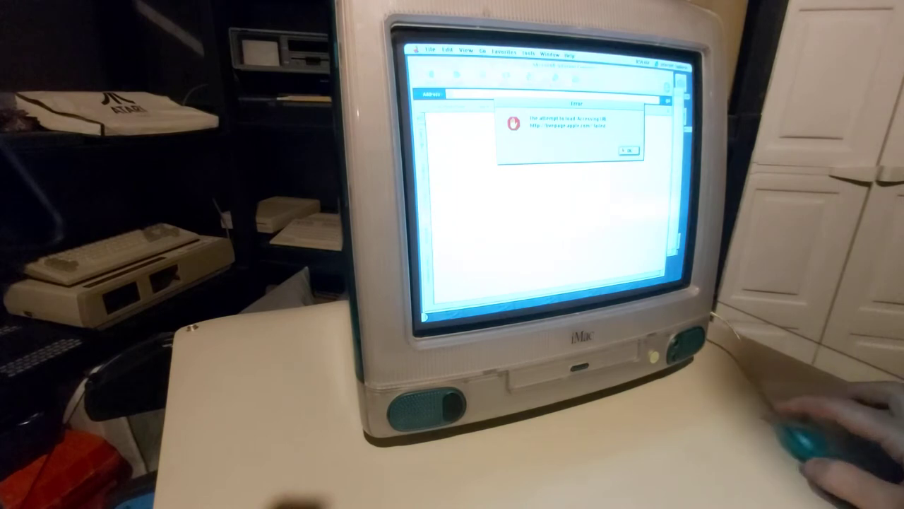
- Acknowledge the unreachable-site alert and bring up the File menu
{"action": "left_click", "coordinate": [629, 150]}
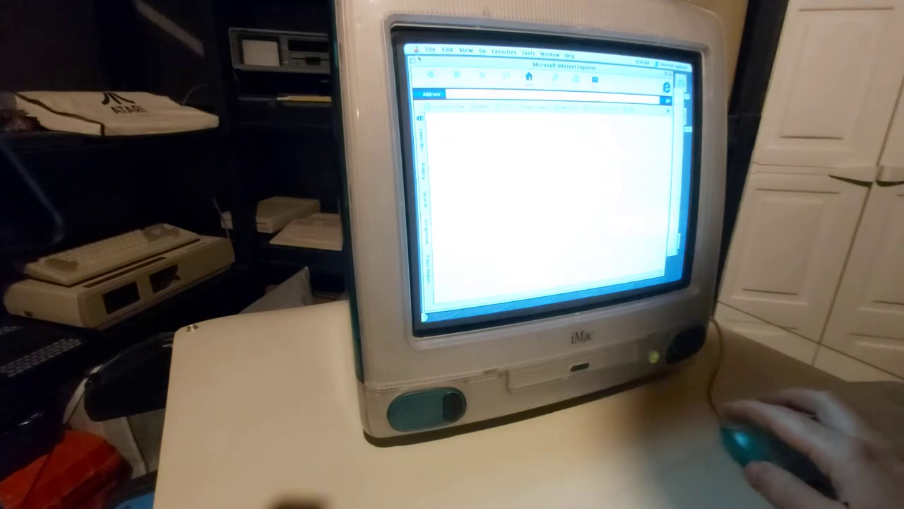
{"action": "left_click", "coordinate": [429, 51]}
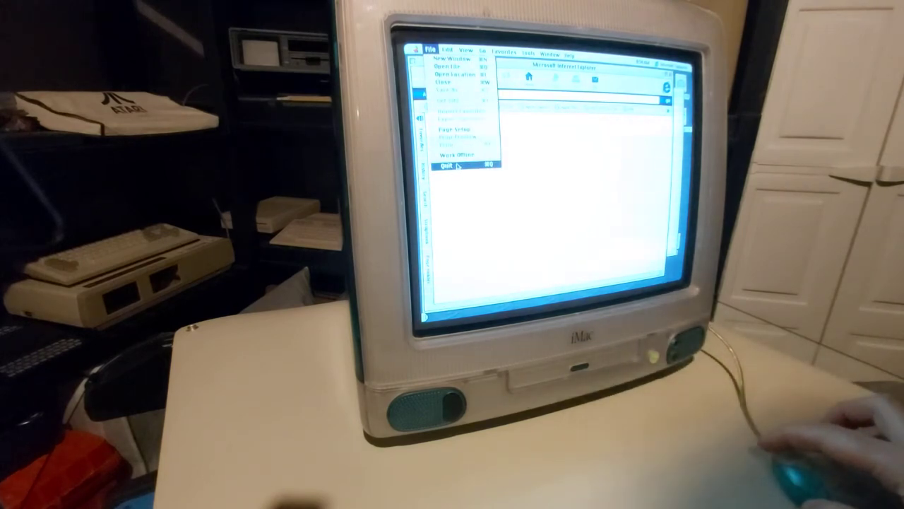
- Quit Internet Explorer and select the Dinosaur Adventure icon in Finder
{"action": "left_click", "coordinate": [444, 167]}
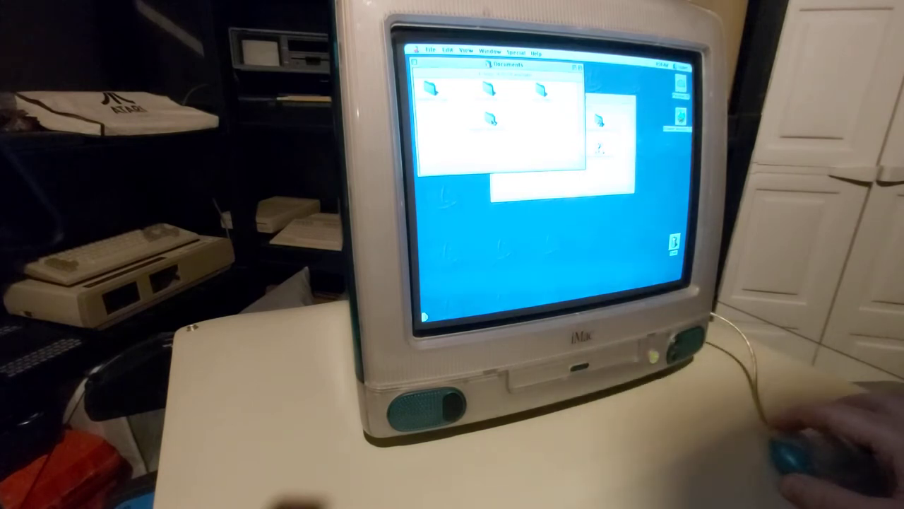
{"action": "left_click", "coordinate": [486, 119]}
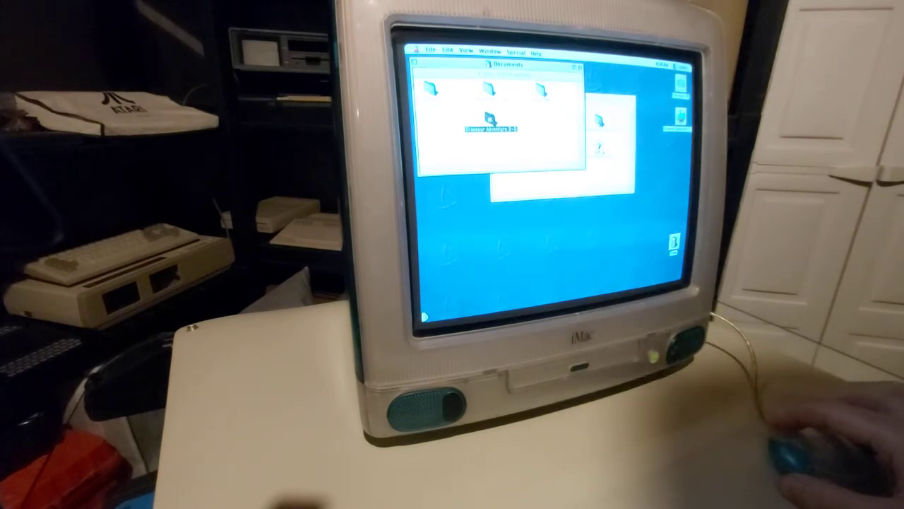
{"action": "double_click", "coordinate": [486, 120]}
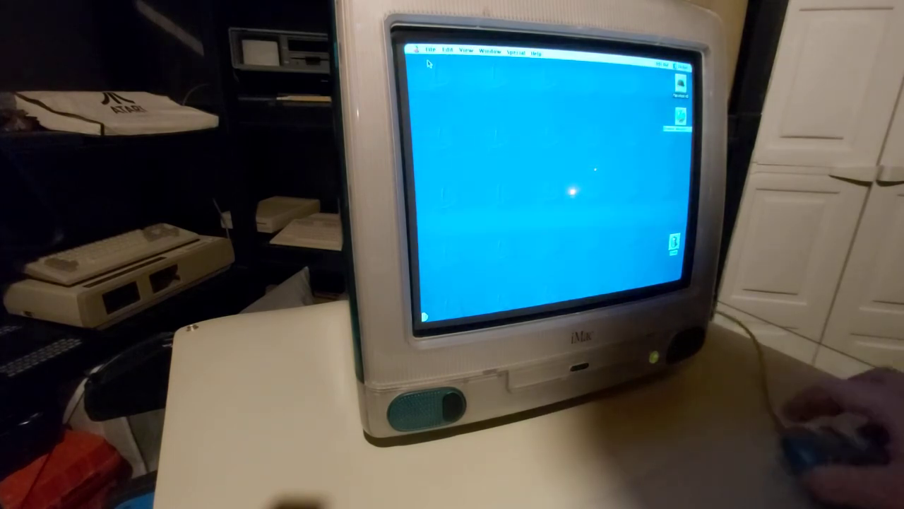
- Drop down the Apple menu showing About This Computer
{"action": "left_click", "coordinate": [418, 51]}
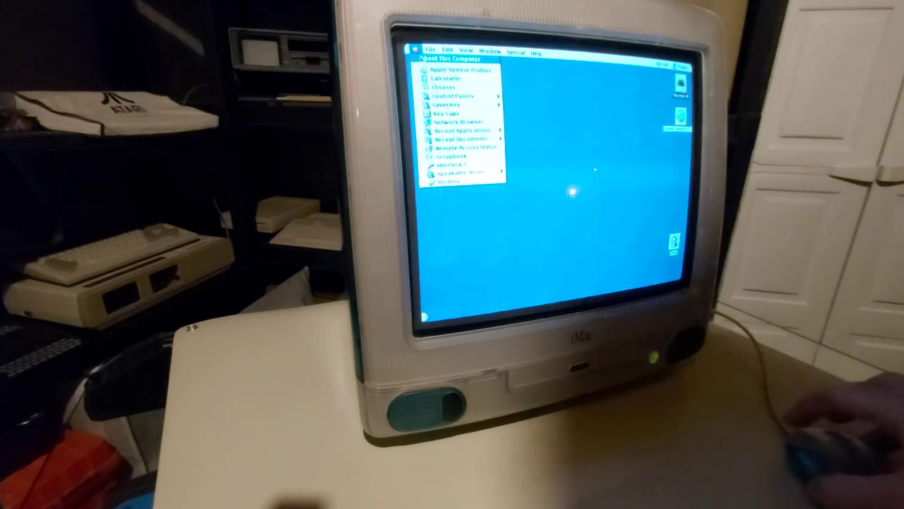